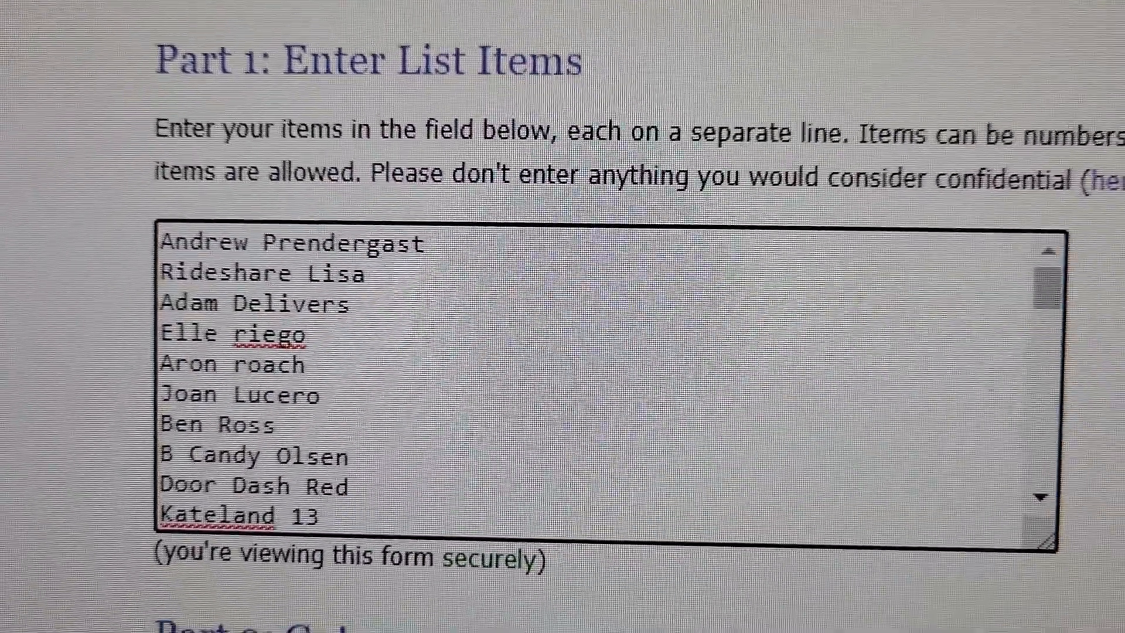
- Scroll down through the entered participant names on the list page
scroll(down, 3)
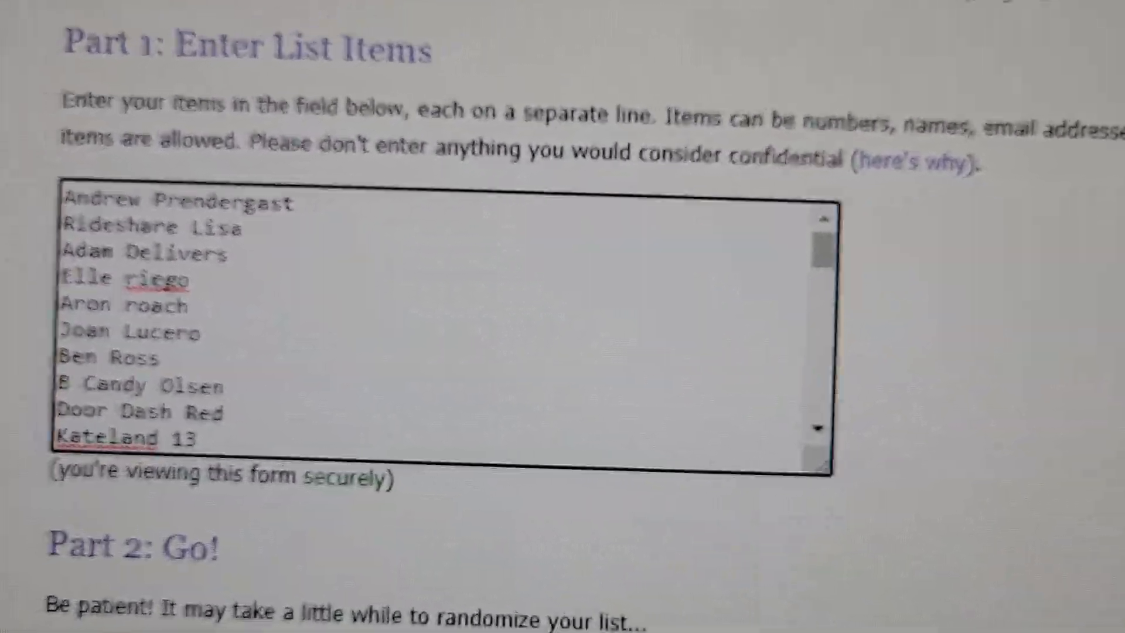
scroll(down, 3)
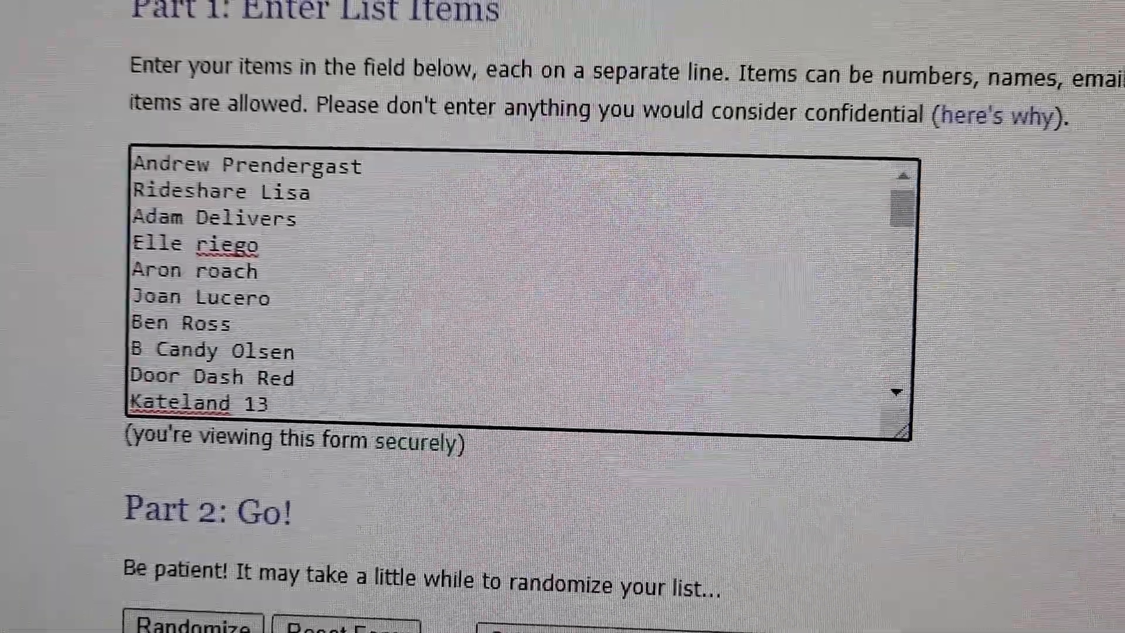
scroll(down, 3)
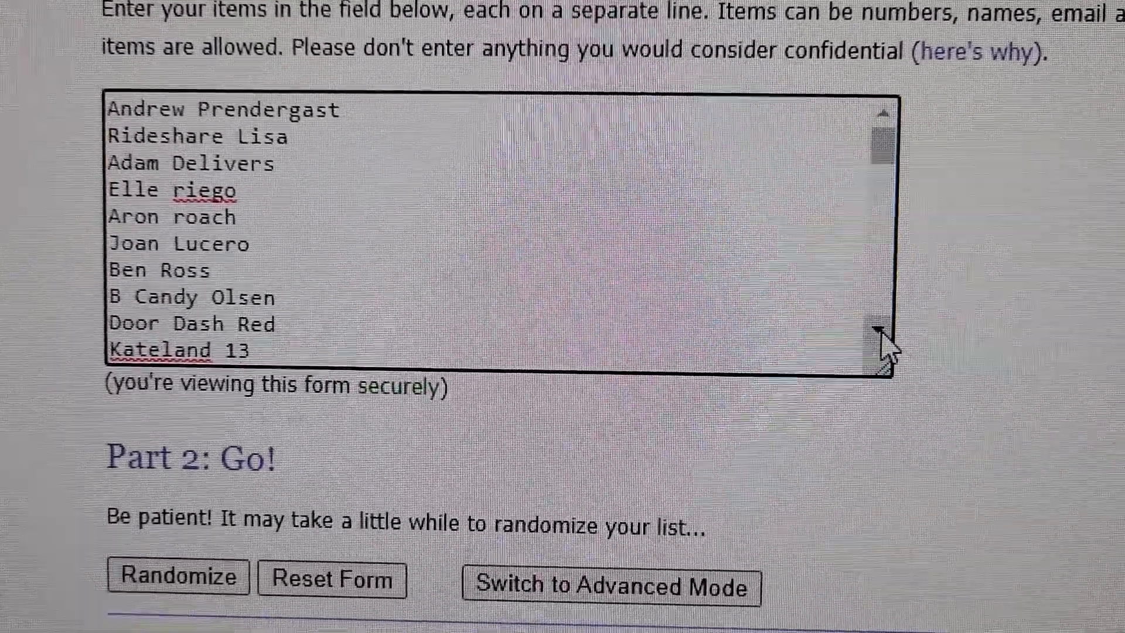
scroll(down, 3)
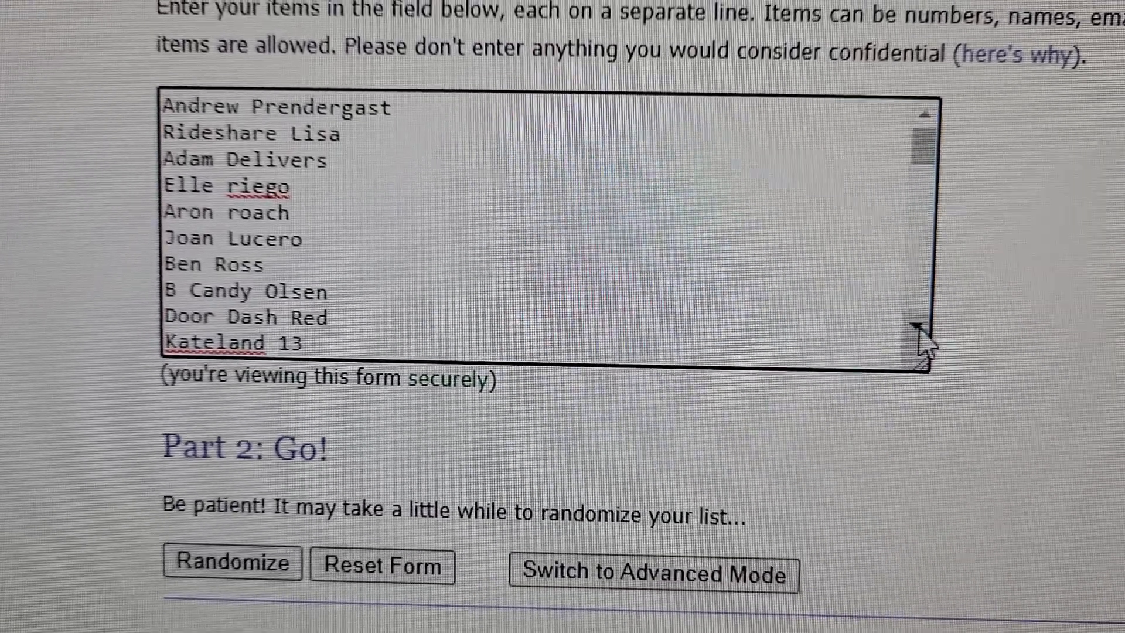
scroll(down, 3)
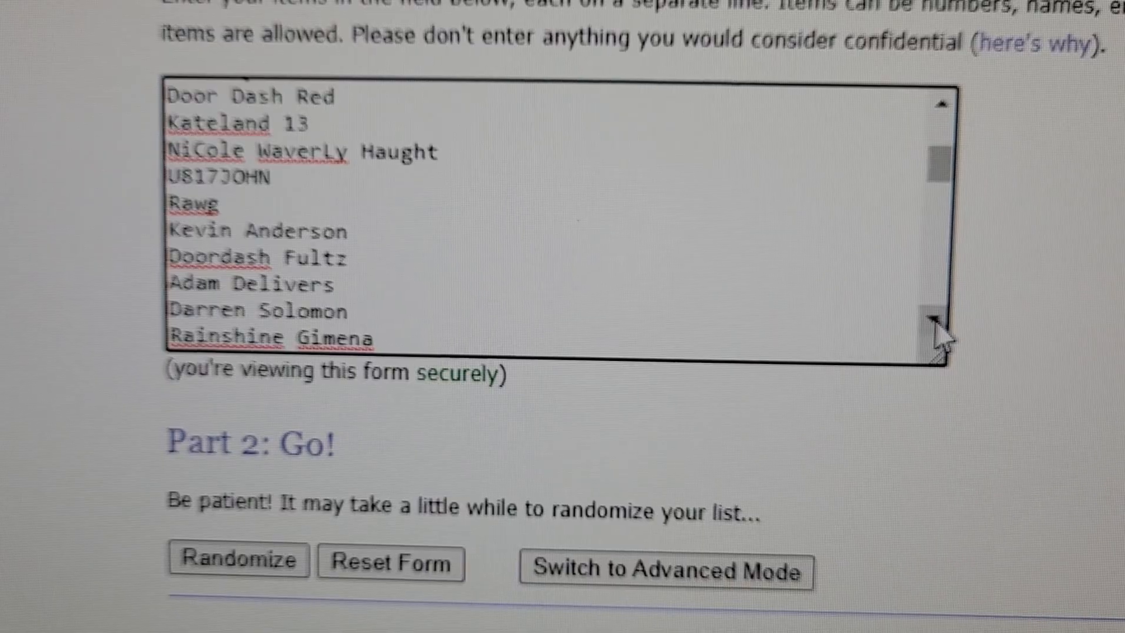
scroll(down, 3)
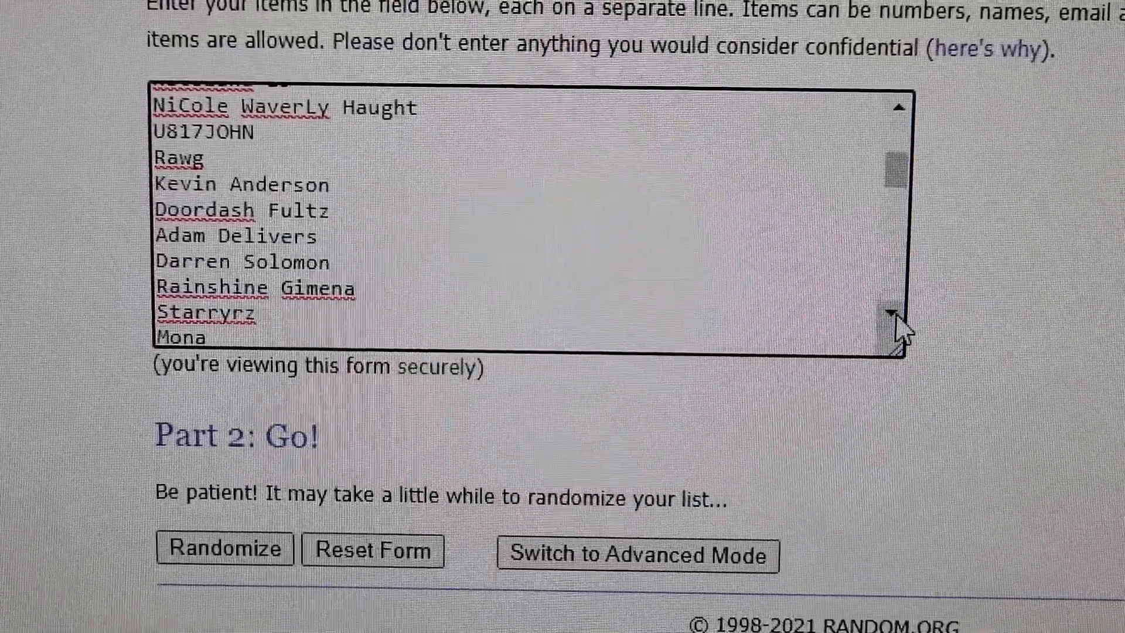
scroll(down, 3)
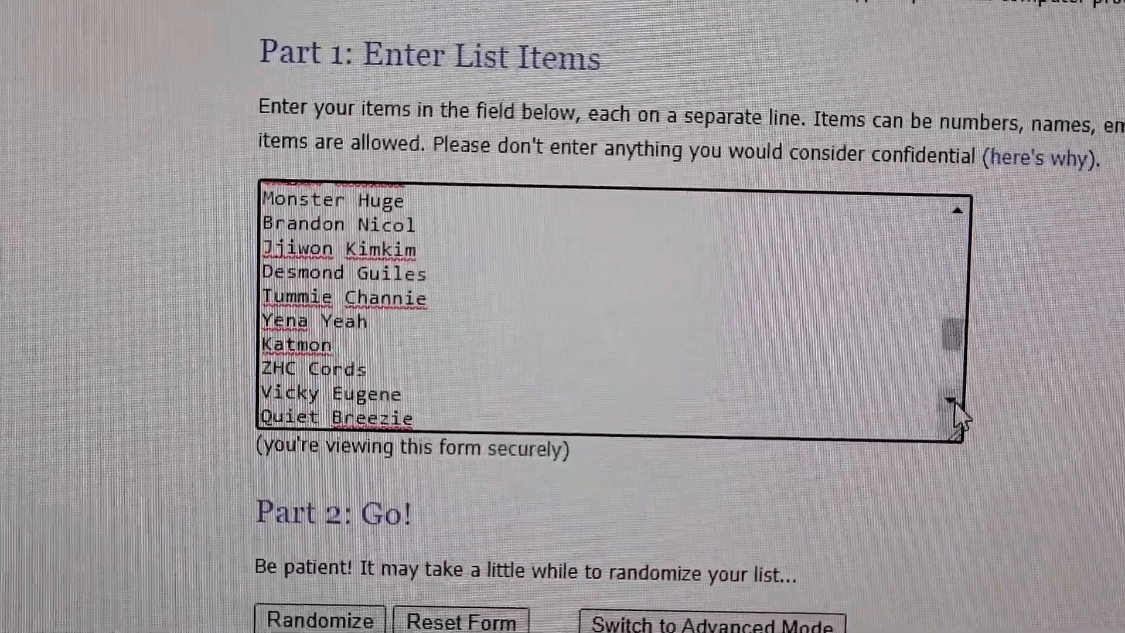
scroll(down, 3)
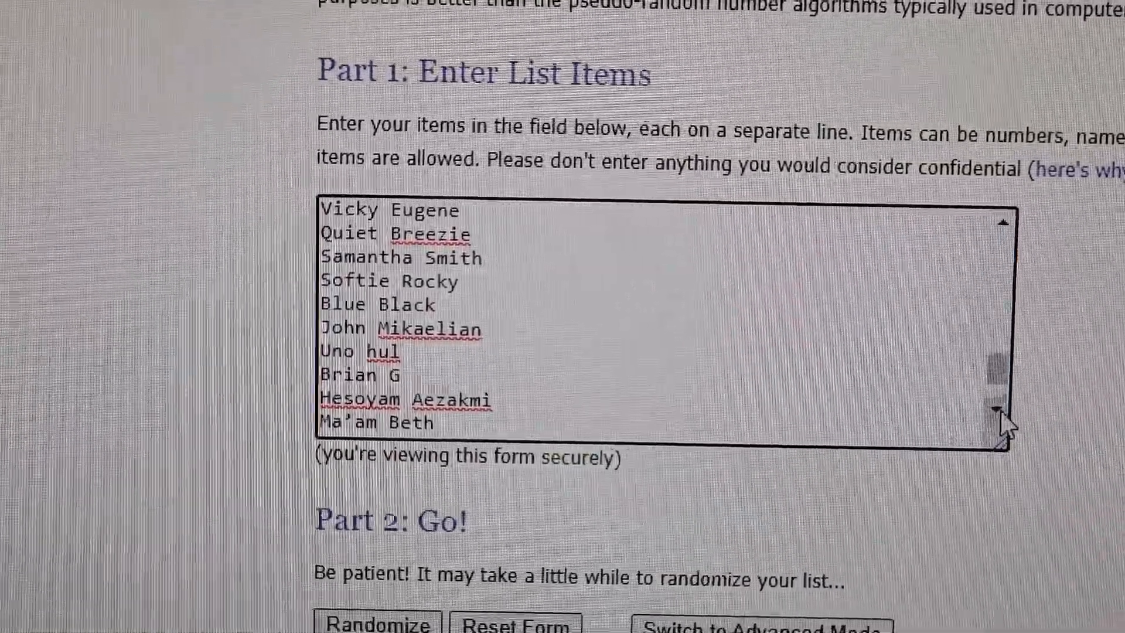
scroll(down, 3)
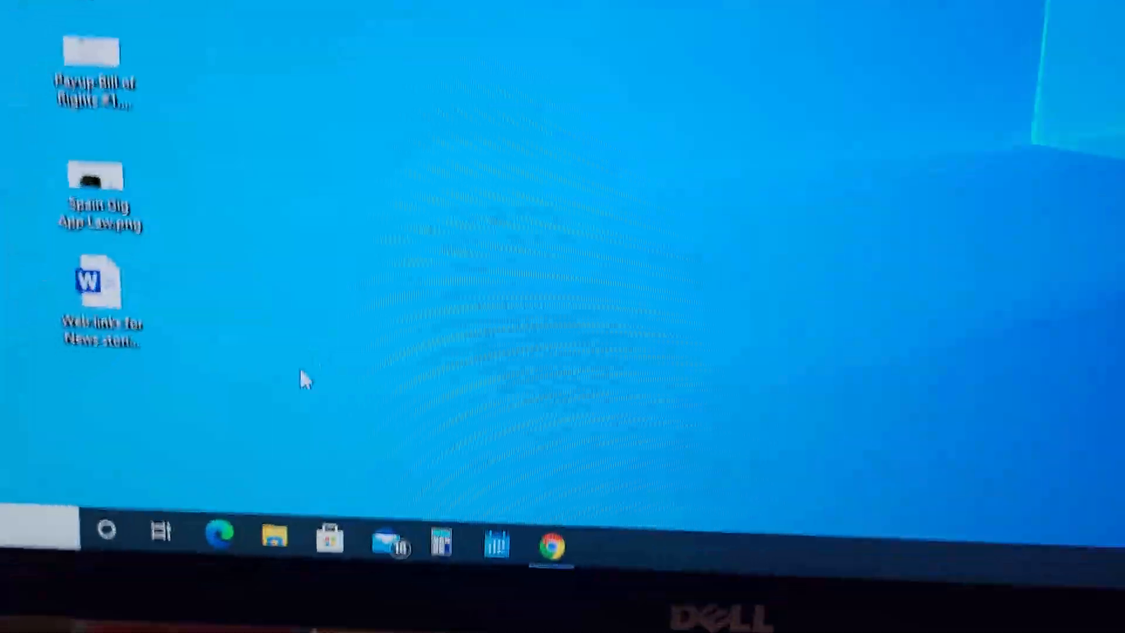
- Bring back the RANDOM.ORG List Randomizer page from the taskbar Chrome icon
click(551, 542)
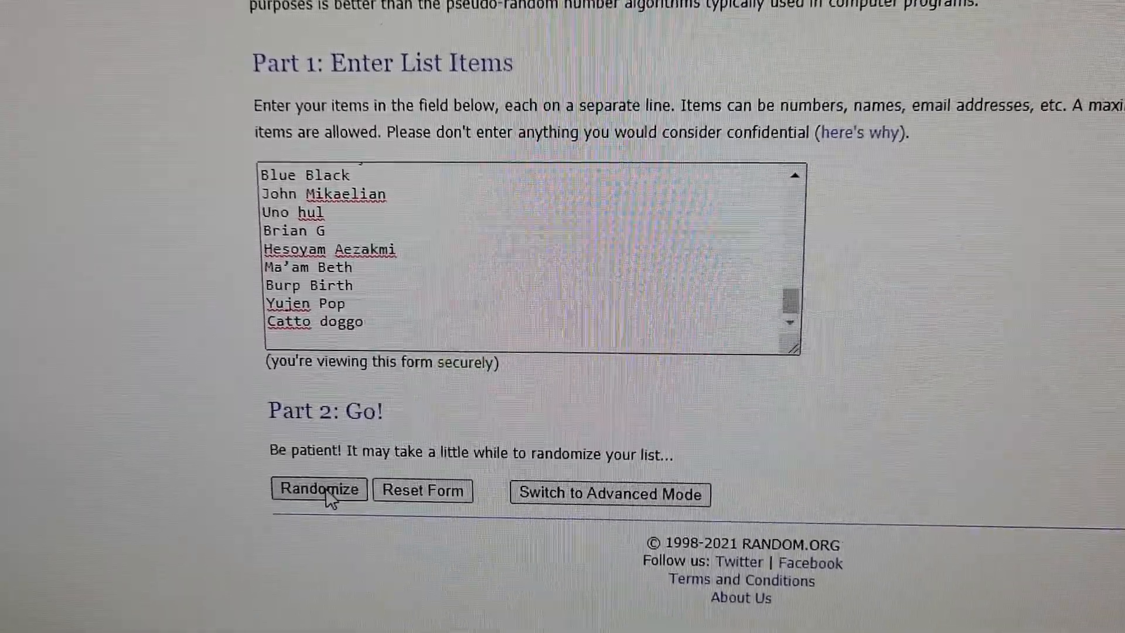
click(318, 492)
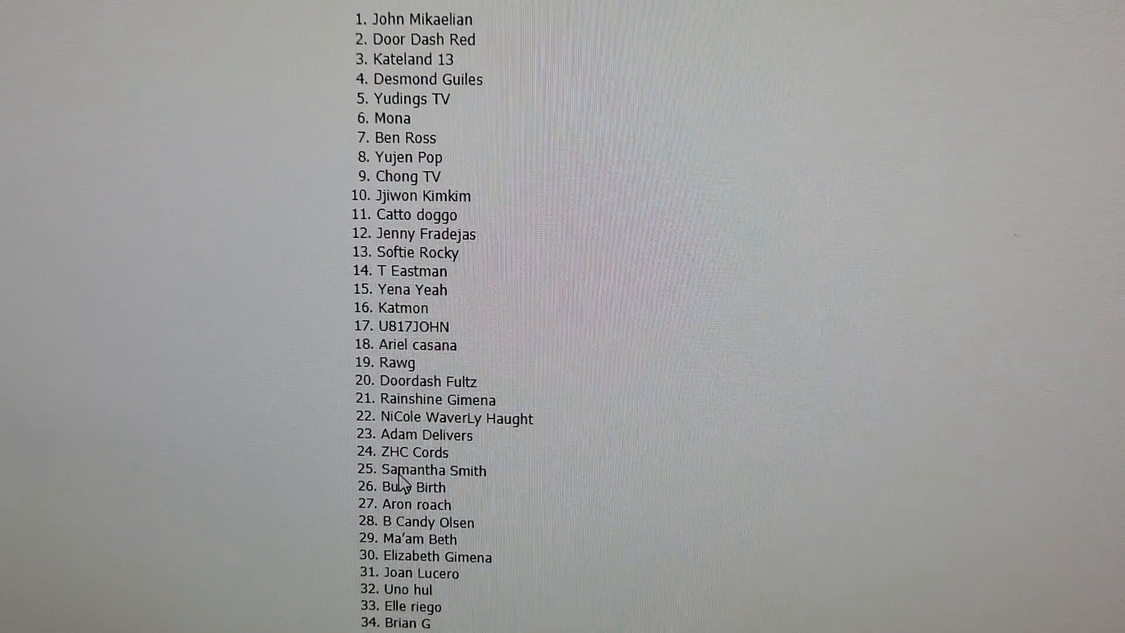
scroll(down, 3)
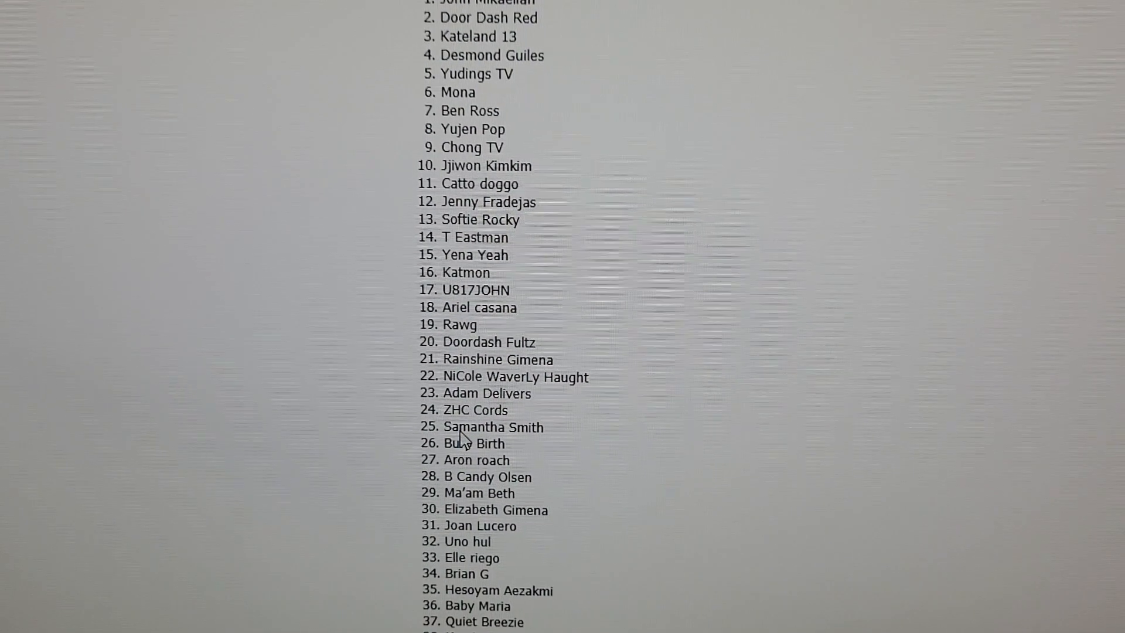
scroll(up, 3)
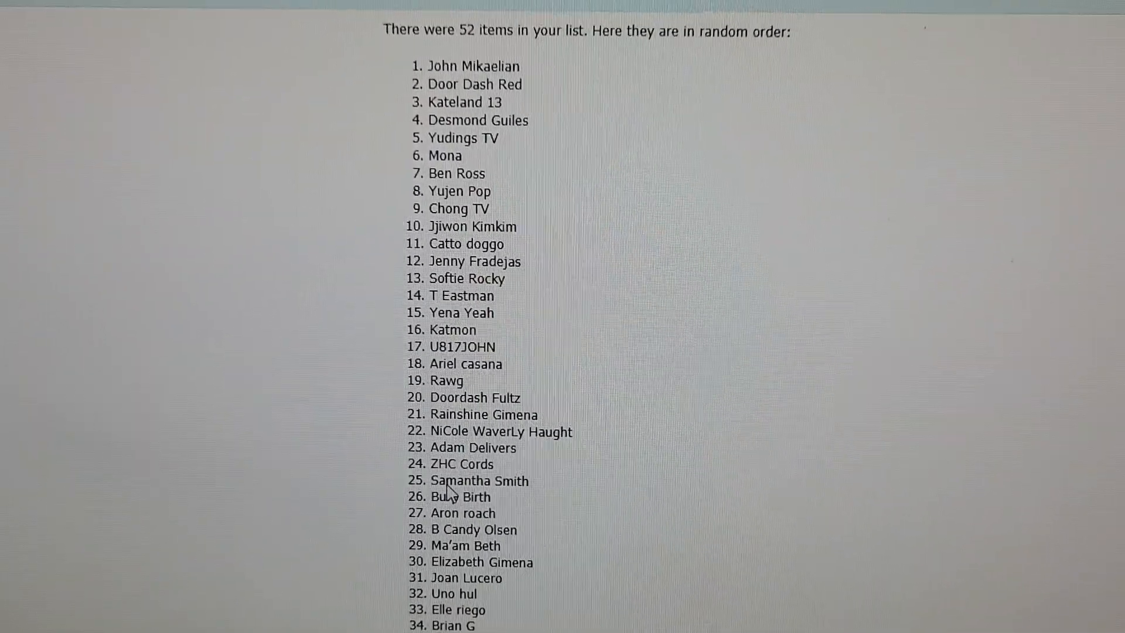
scroll(up, 3)
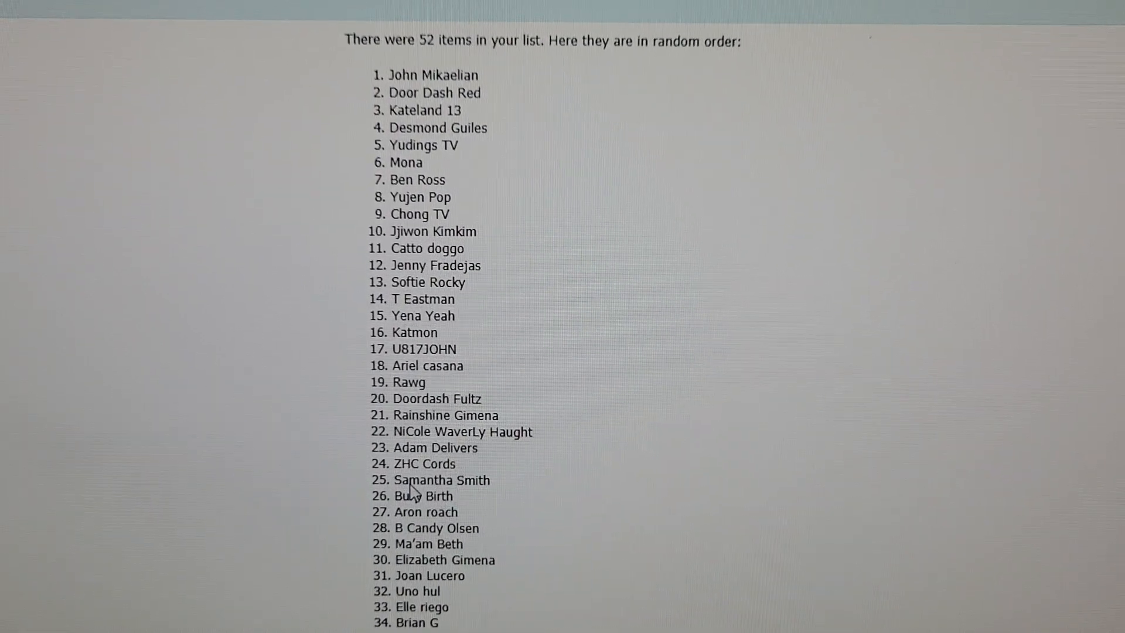
scroll(up, 3)
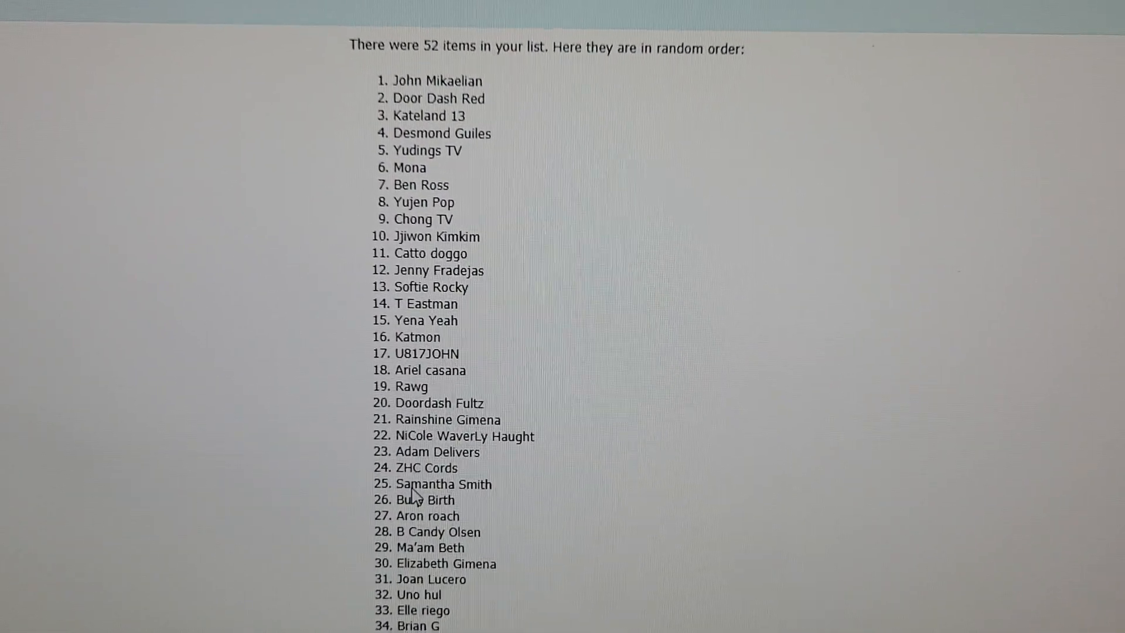
scroll(up, 3)
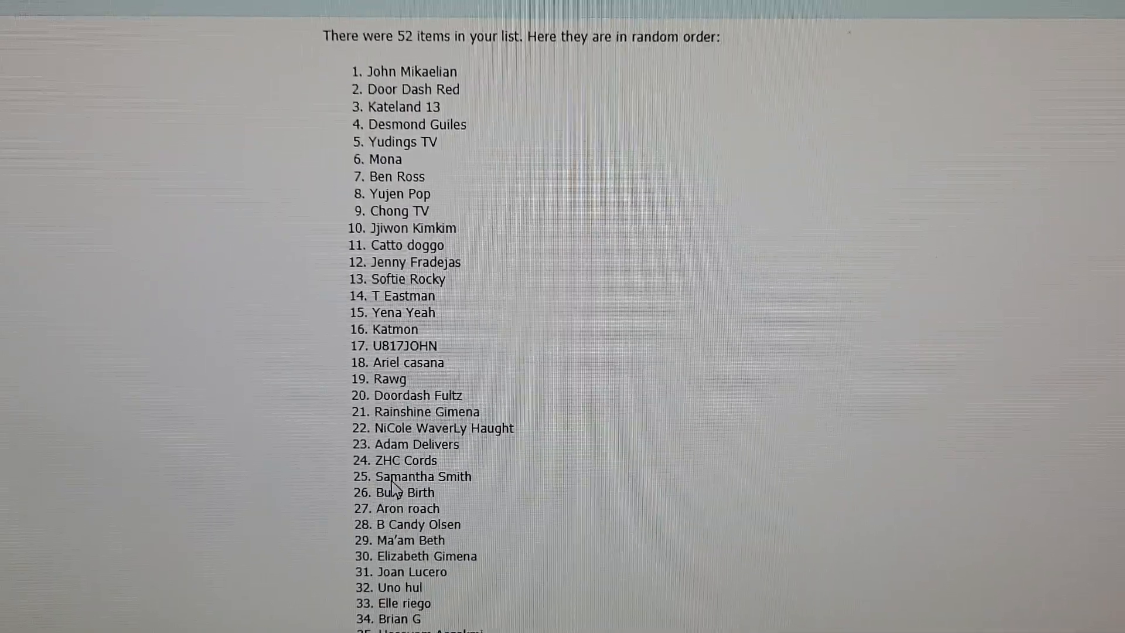
scroll(up, 3)
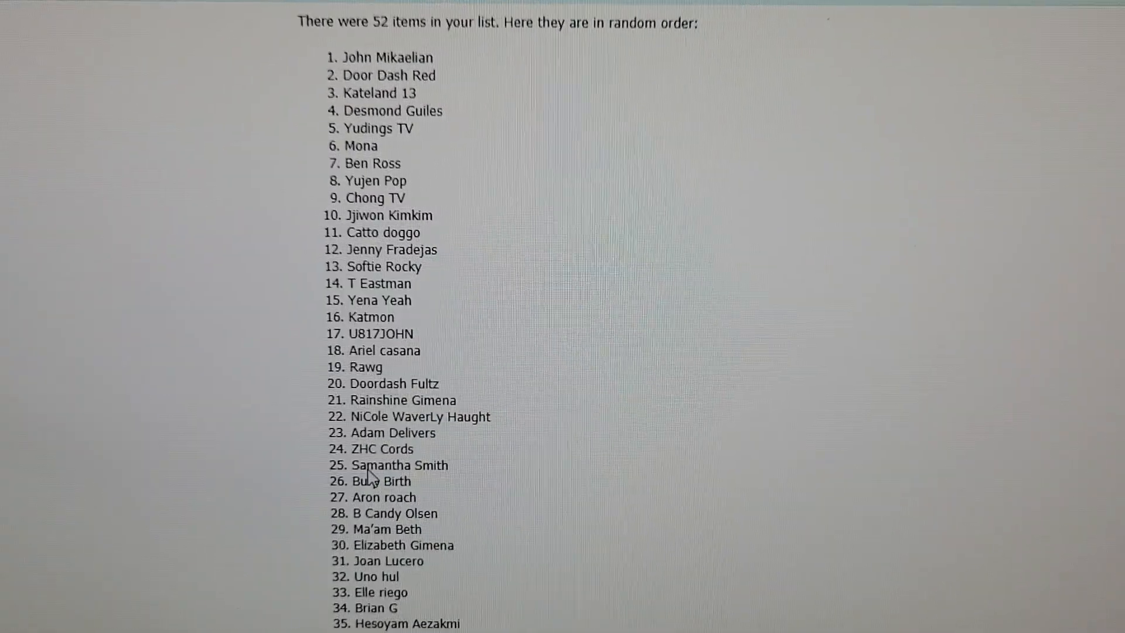